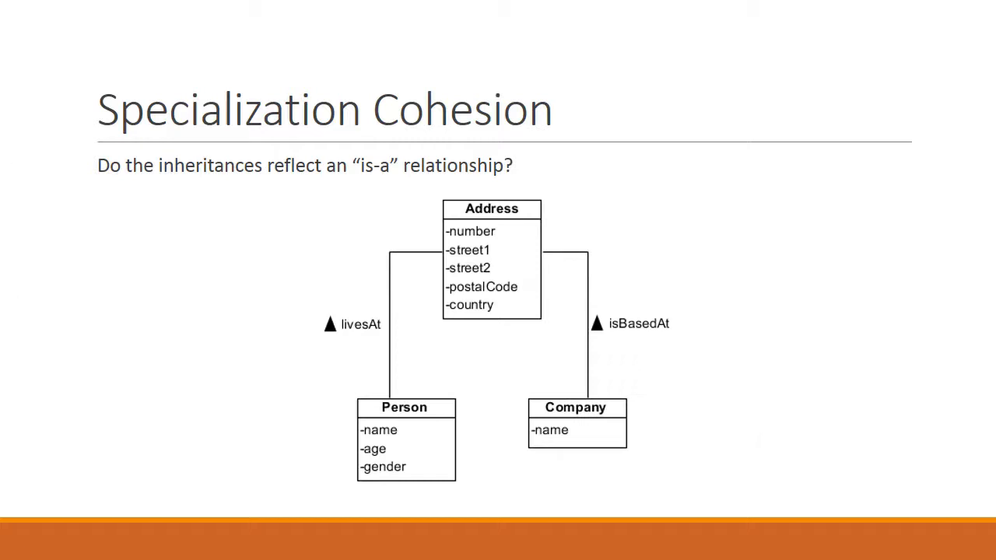
Step: Advance to the Interfaces slide and begin writing the label 'Interfa' beside the ball-and-socket sketch
key(right)
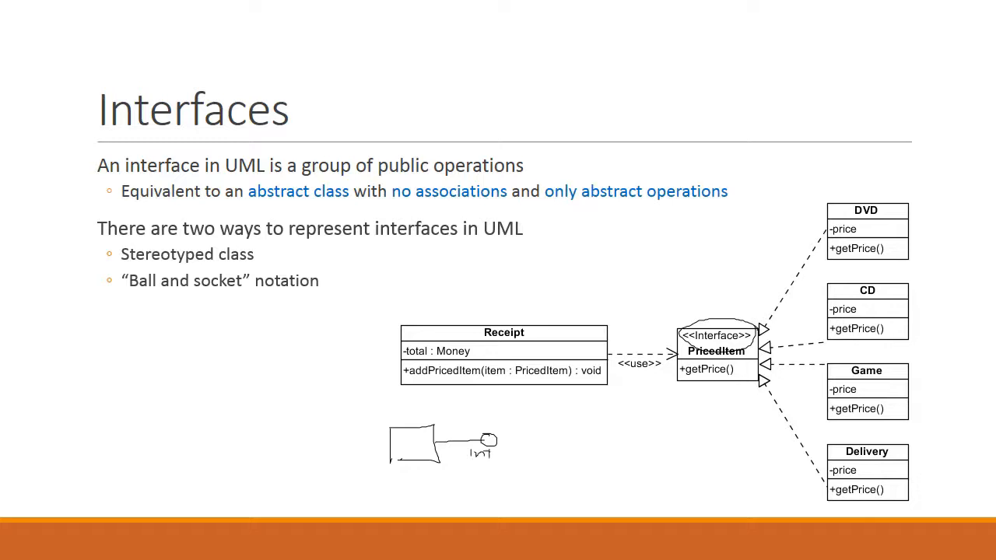
text(Interfa)
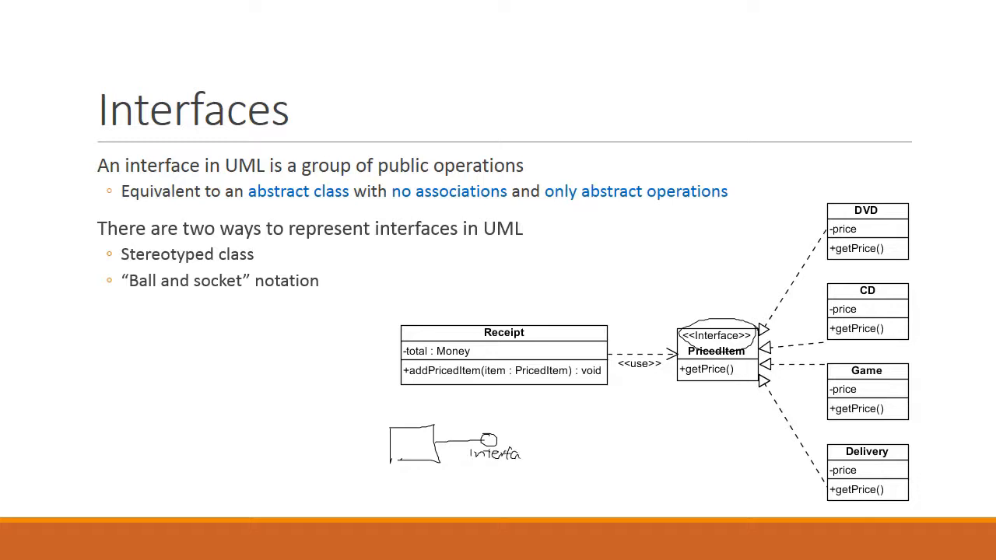